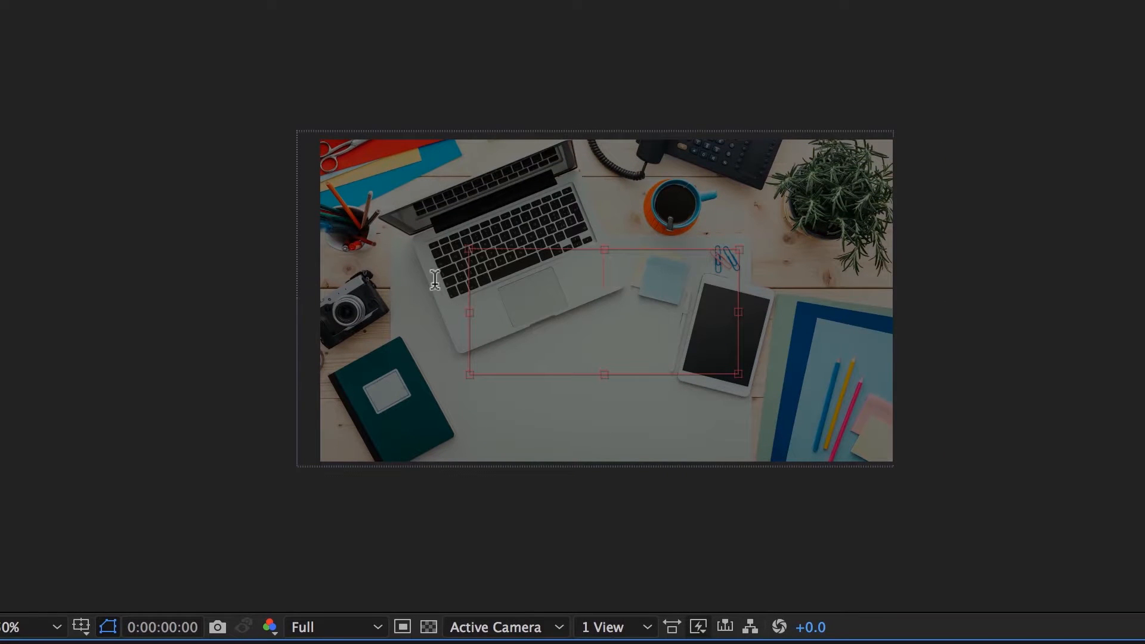
Add a placeholder text line in Arial Bold over the desk photo.
{"action": "type", "text": "fas"}
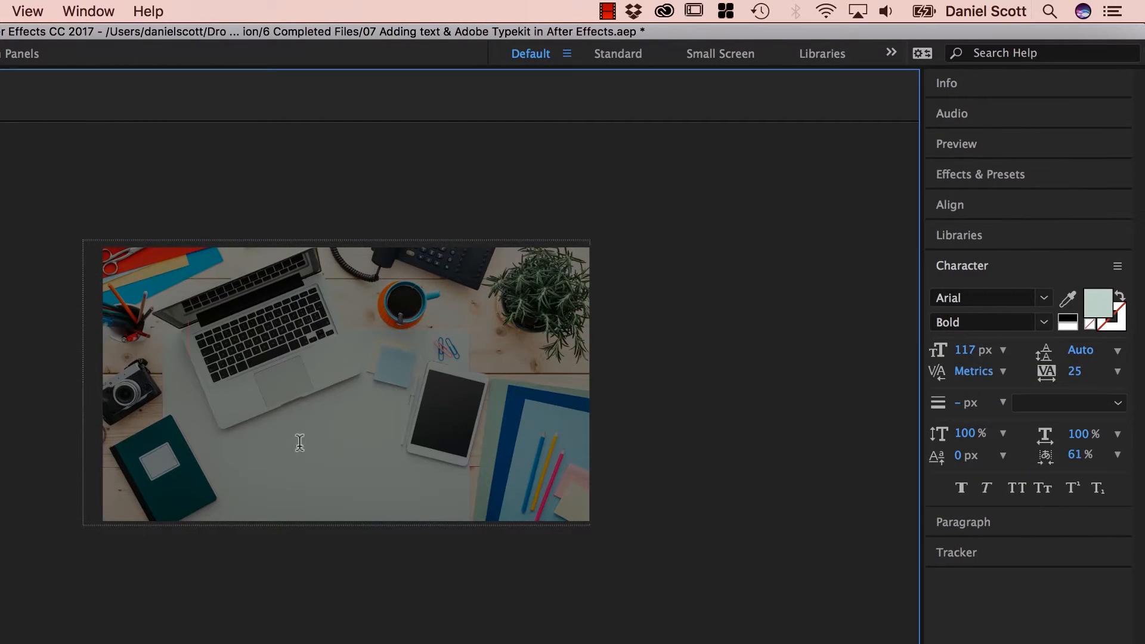
{"action": "type", "text": "fasdfsadfasdfsadf"}
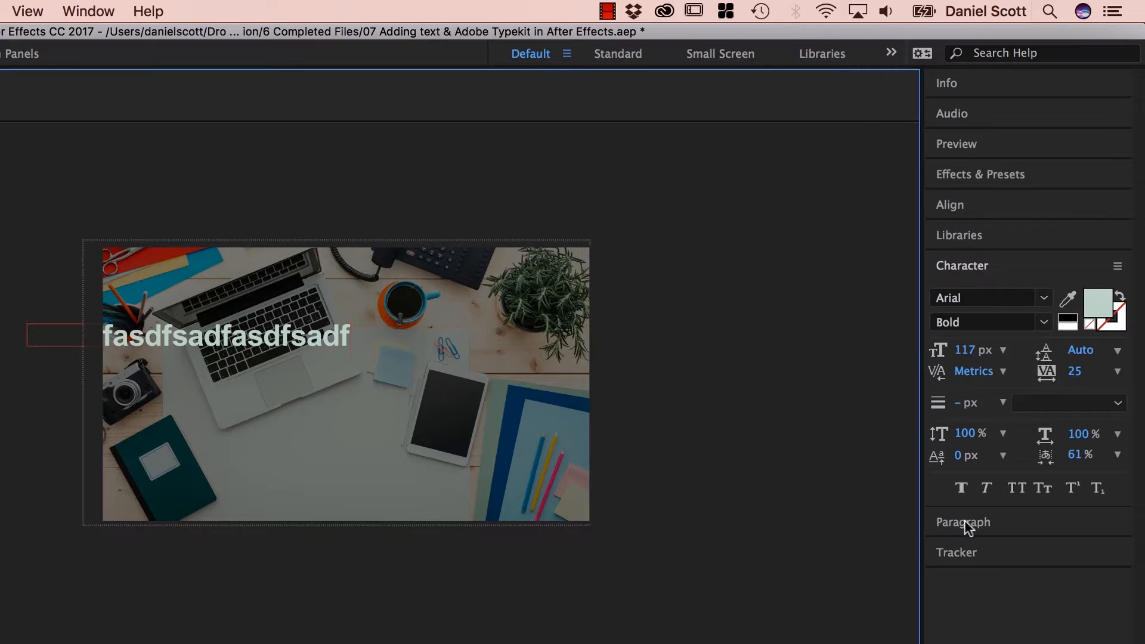
Left-align the text and retype it as 'The value of sleep for creatives' on two lines.
{"action": "left_click", "coordinate": [962, 521]}
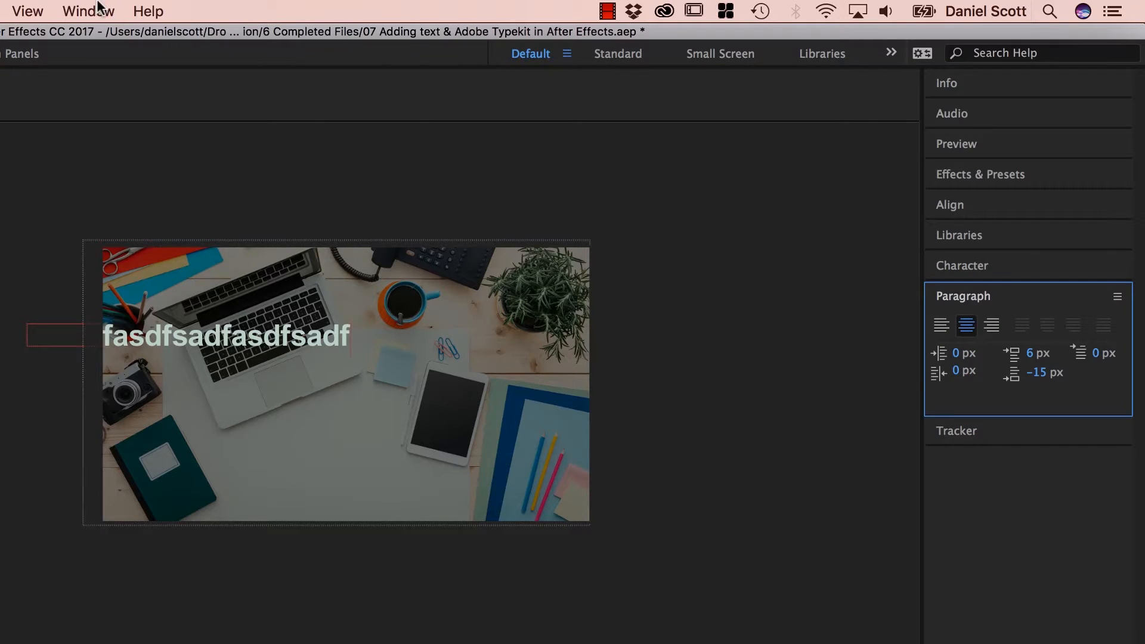
{"action": "left_click", "coordinate": [87, 11]}
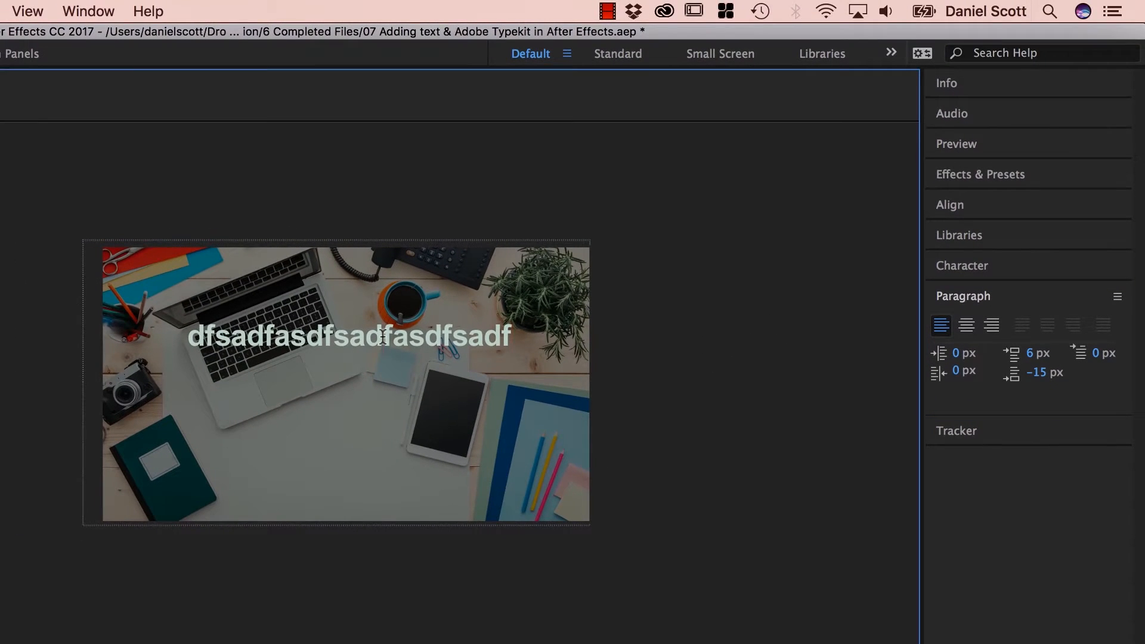
{"action": "type", "text": "The value of sleep for creative"}
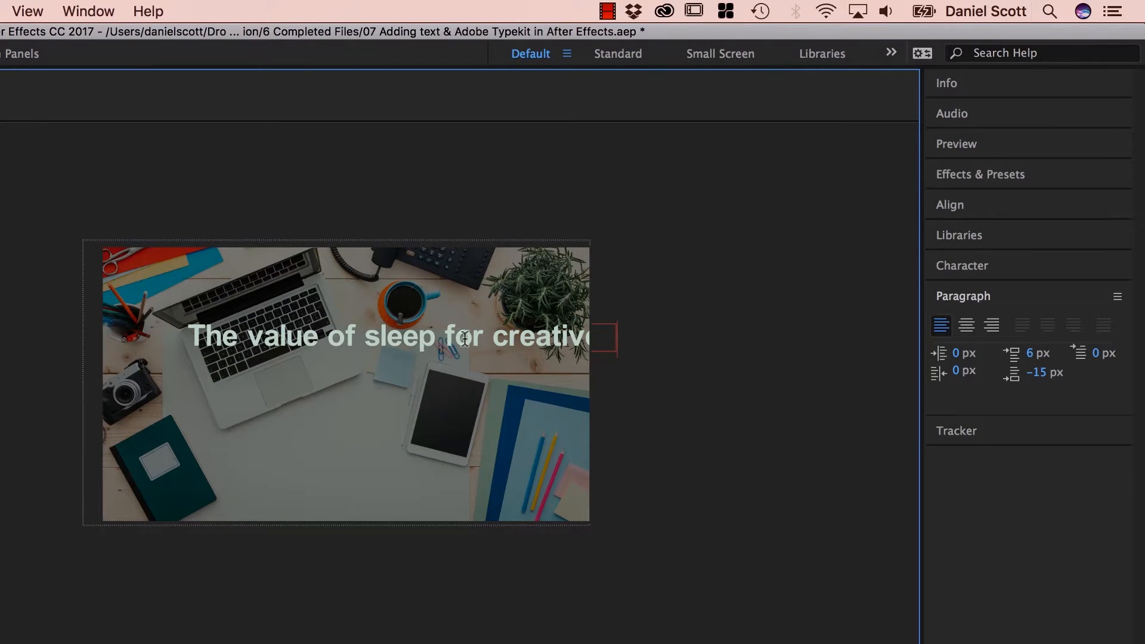
{"action": "mouse_move", "coordinate": [489, 379]}
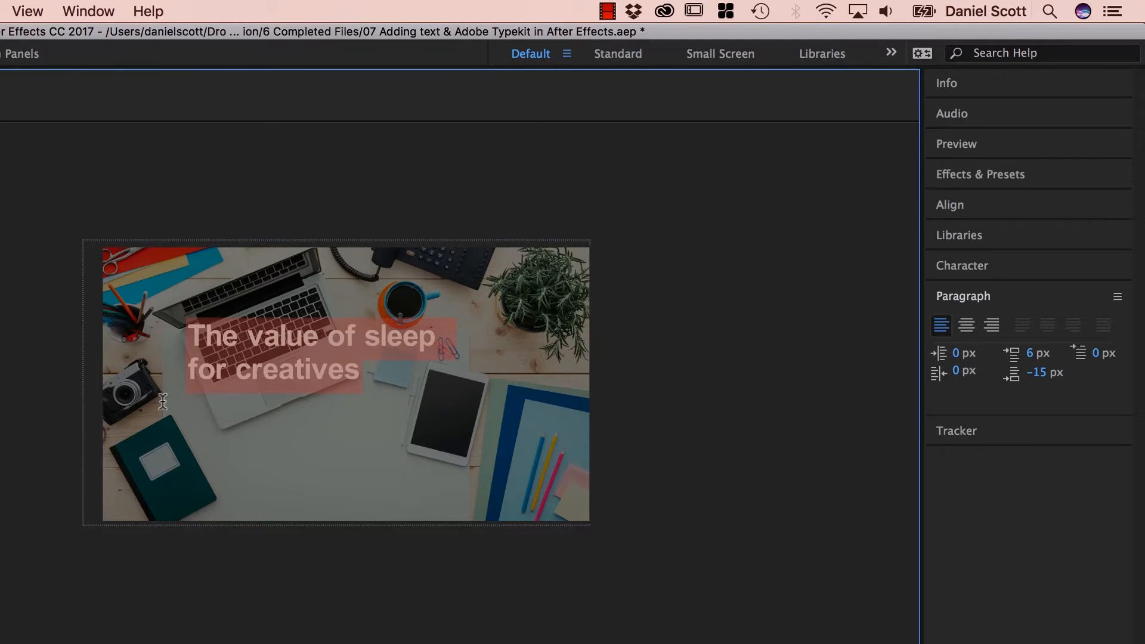
Switch the title to All Caps in the Character panel and browse the font family list.
{"action": "left_click", "coordinate": [961, 264]}
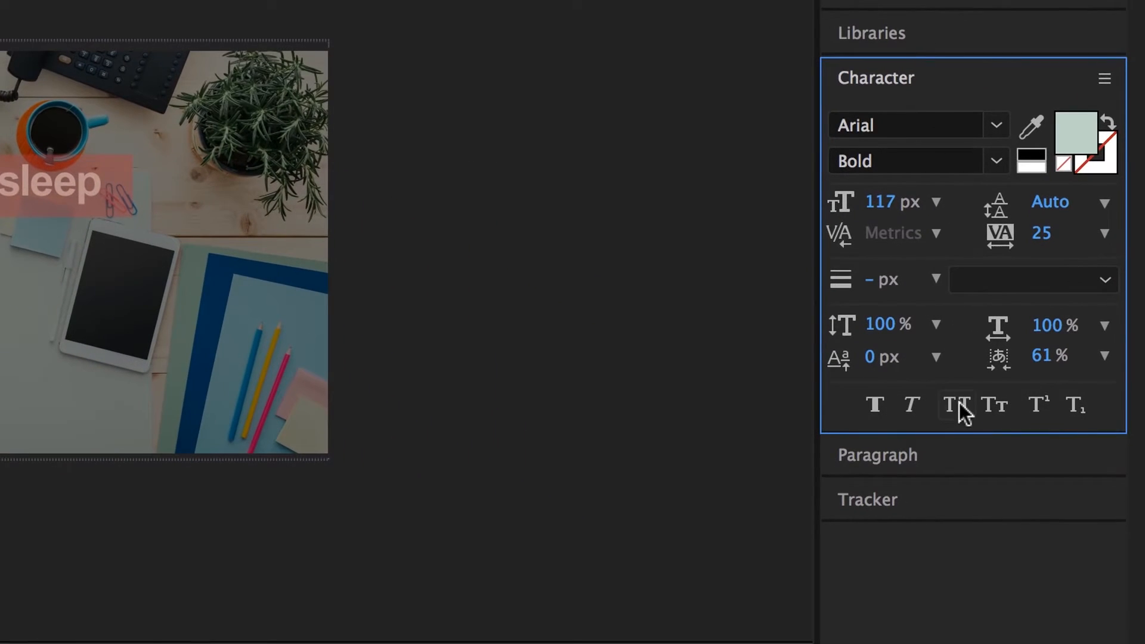
{"action": "left_click", "coordinate": [955, 405]}
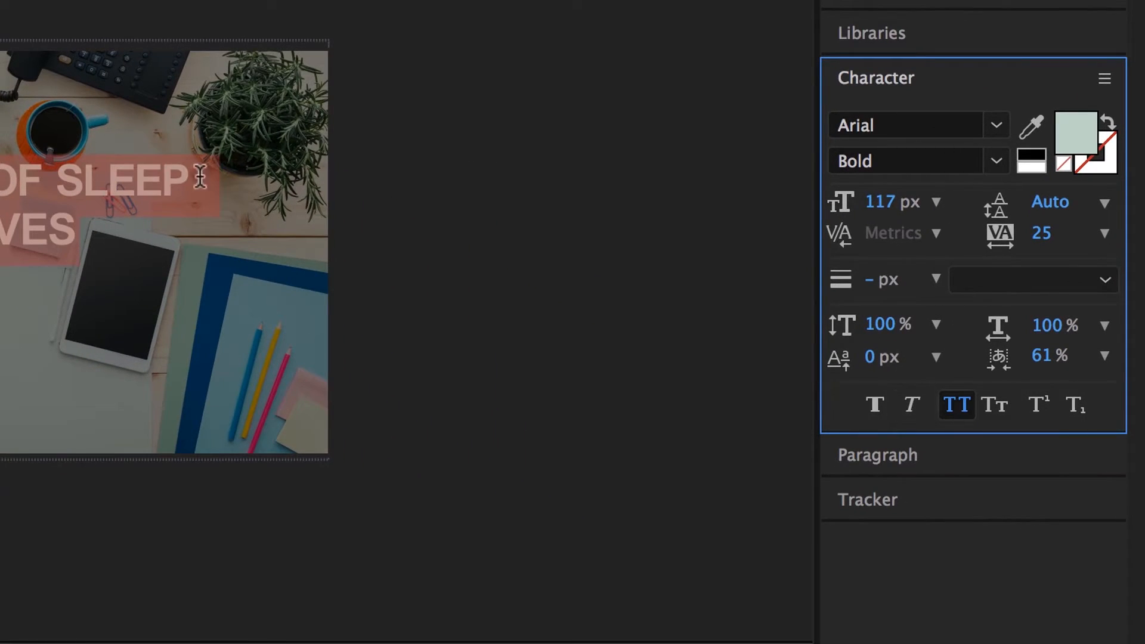
{"action": "mouse_move", "coordinate": [865, 65]}
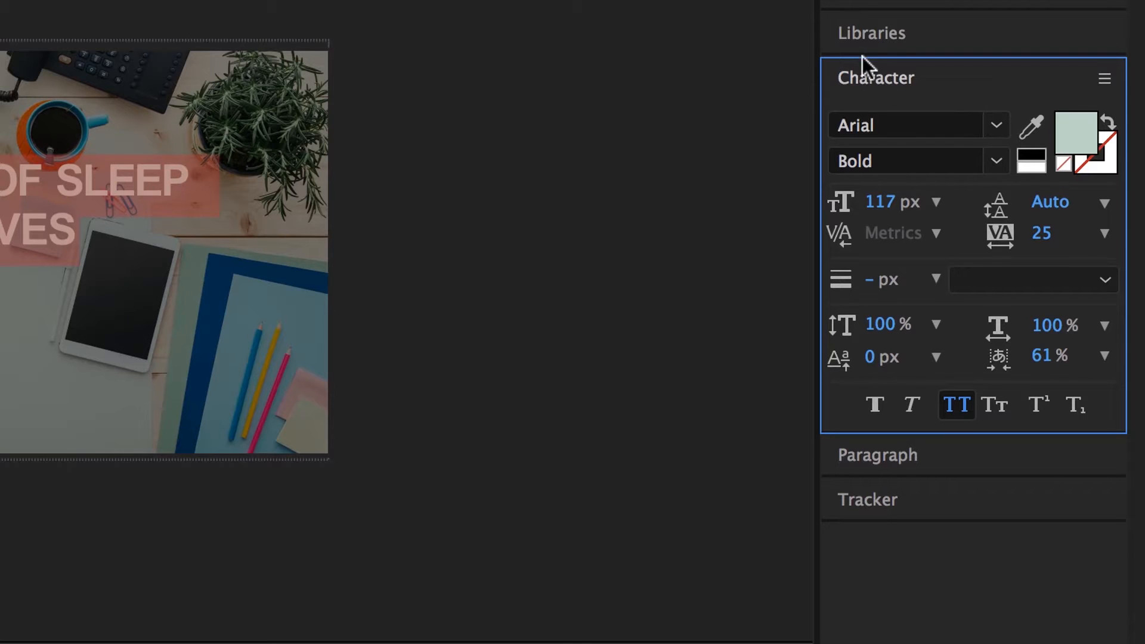
{"action": "left_click", "coordinate": [994, 125]}
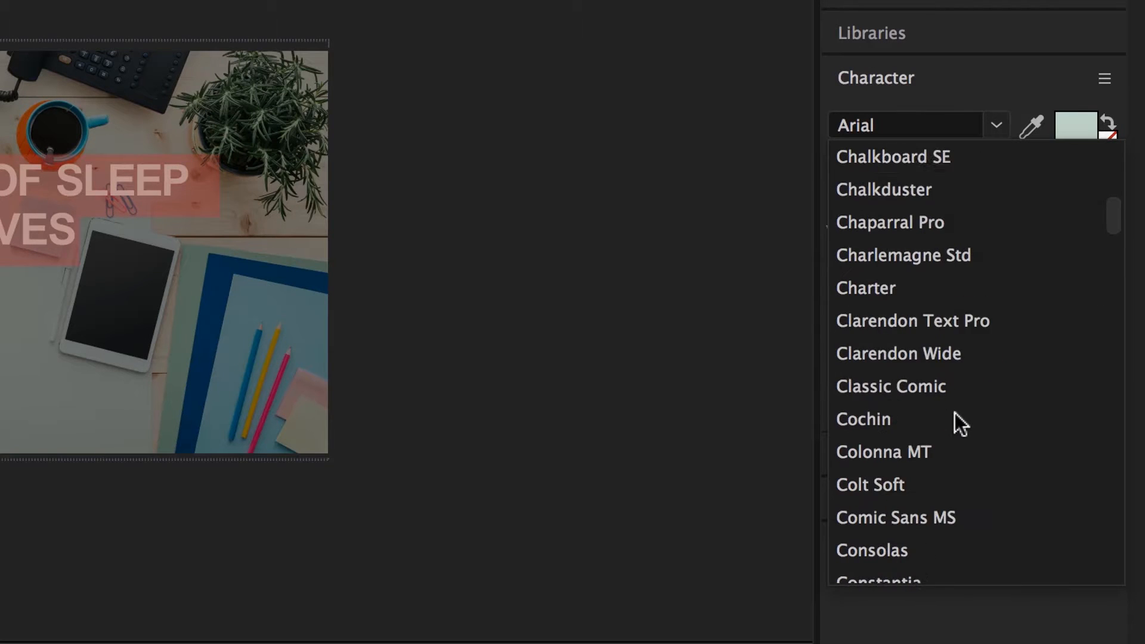
{"action": "left_click", "coordinate": [904, 125]}
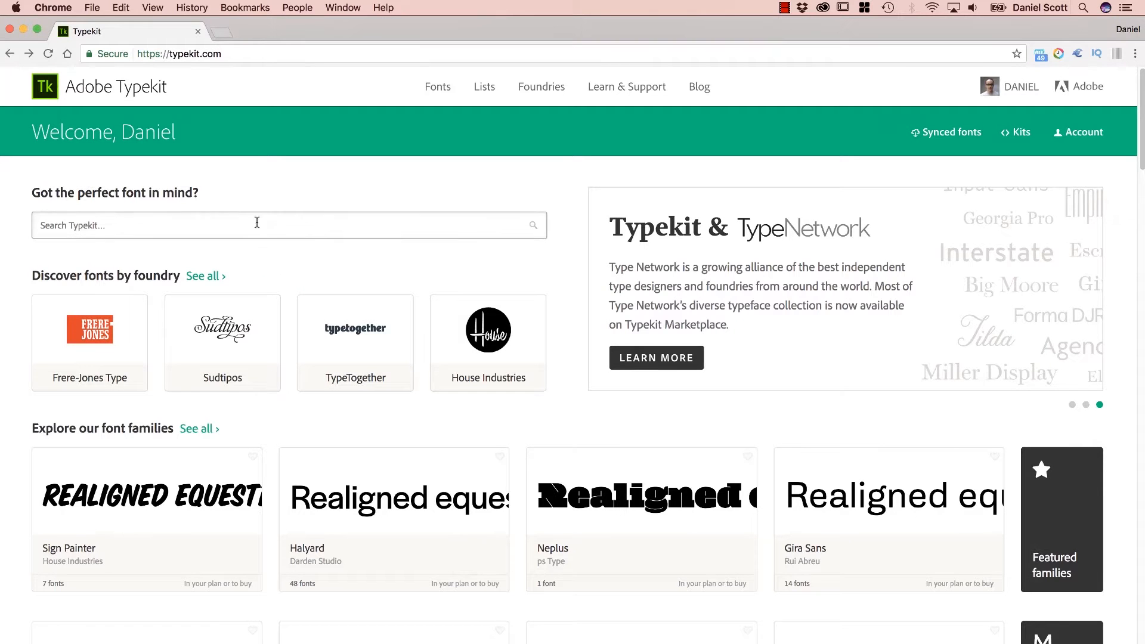
Look over the Typekit home page and go to the Fonts catalogue with its filters.
{"action": "scroll", "scroll_direction": "down", "scroll_amount": 3}
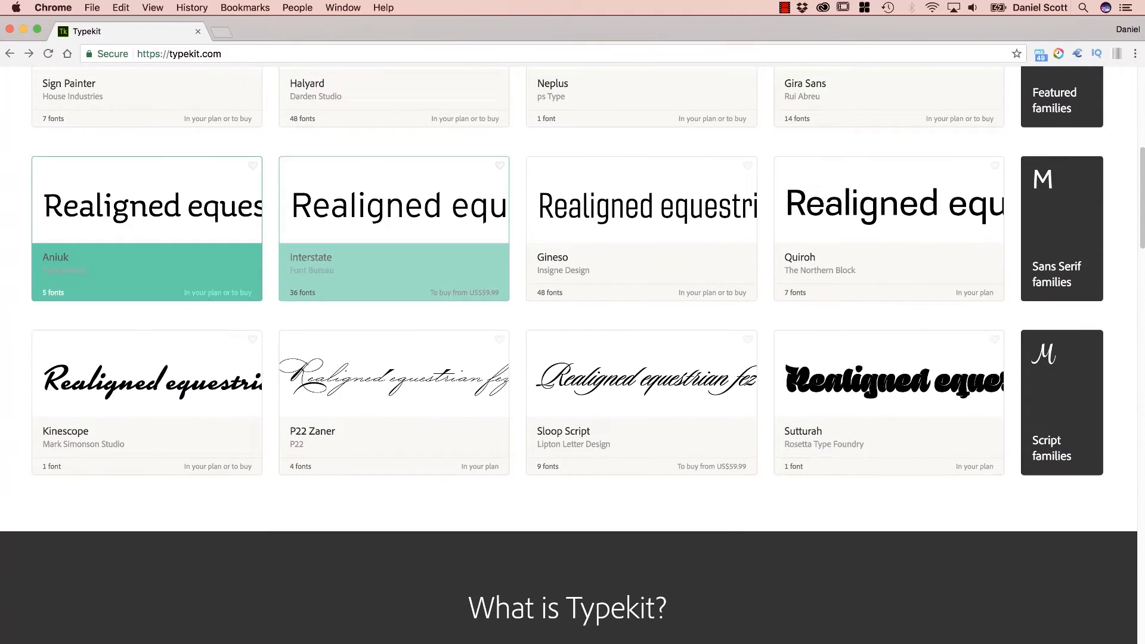
{"action": "scroll", "scroll_direction": "up", "scroll_amount": 3}
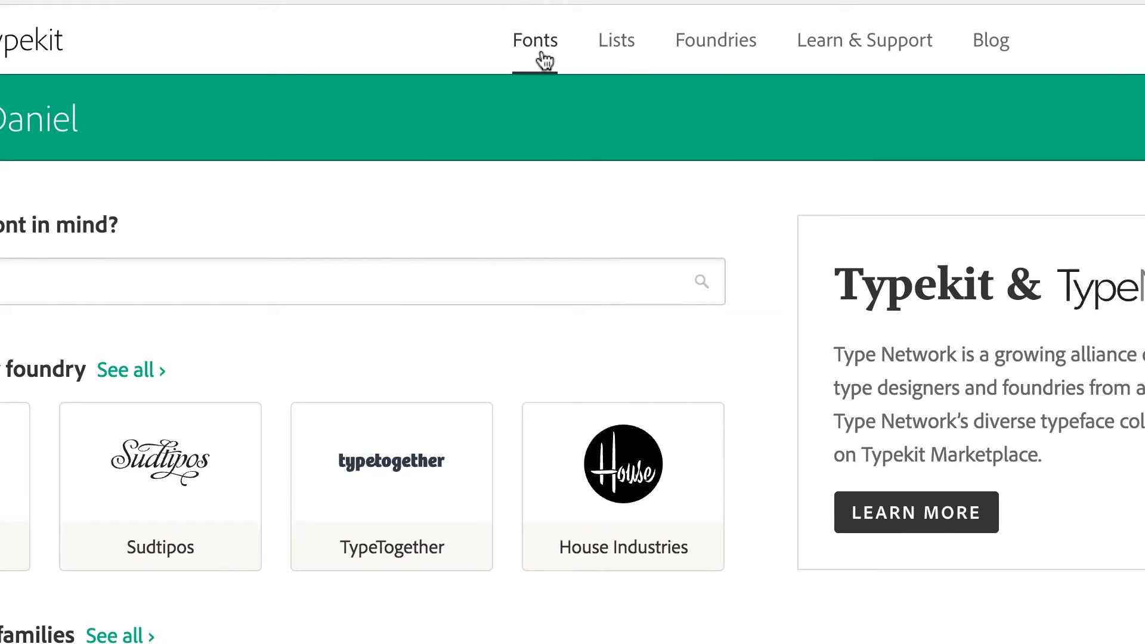
{"action": "left_click", "coordinate": [534, 40]}
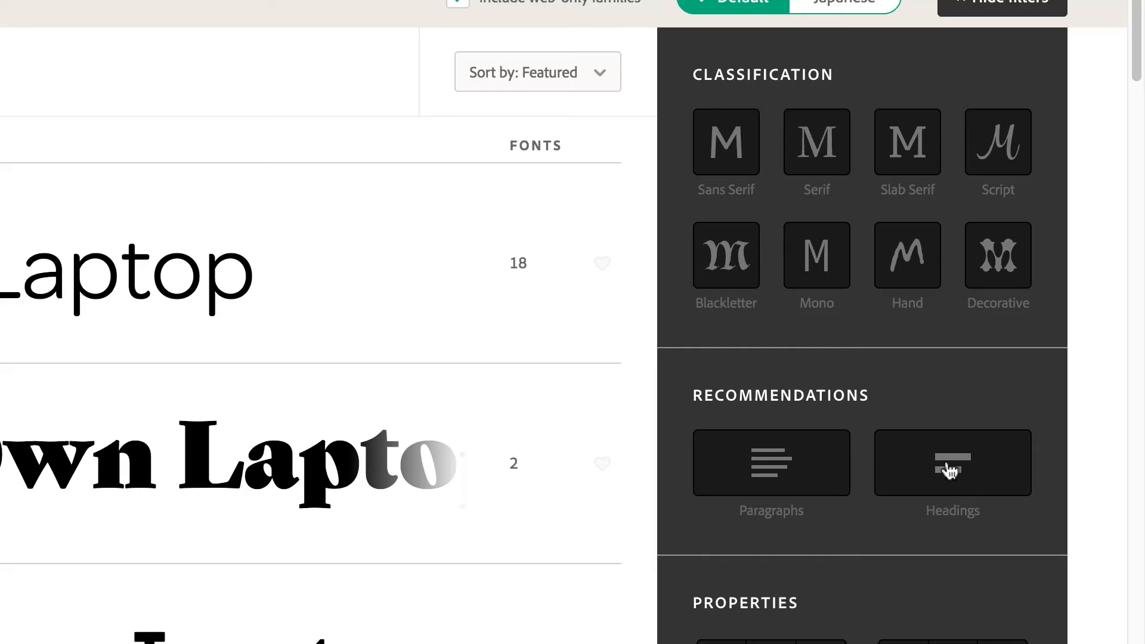
Try the headings recommendation, serif and handwritten classification filters on the font list.
{"action": "left_click", "coordinate": [952, 463]}
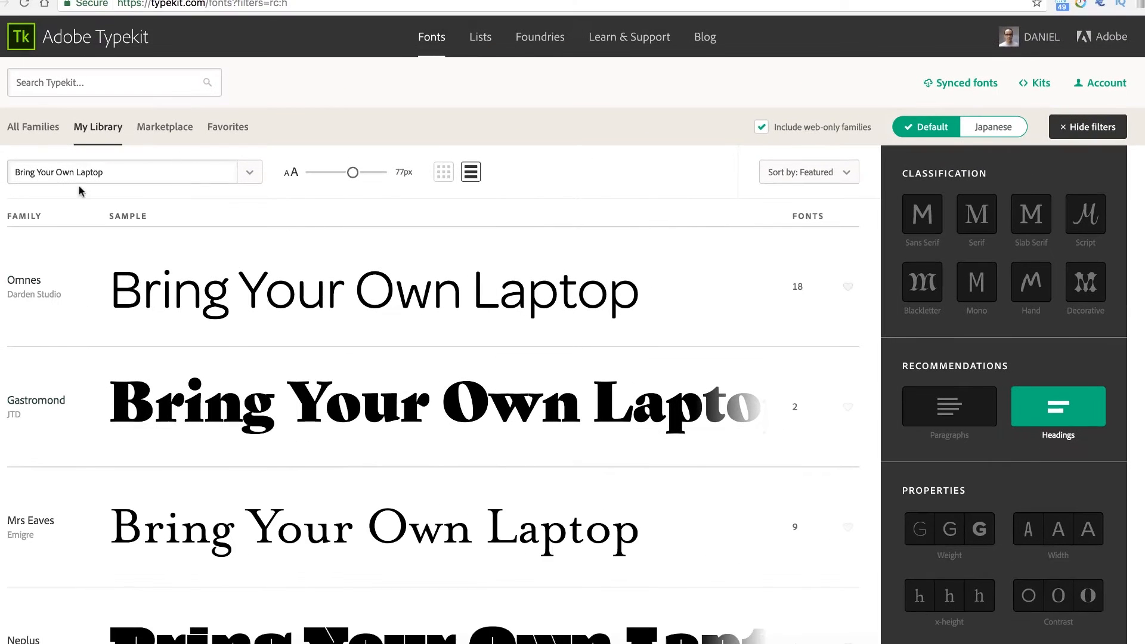
{"action": "left_click", "coordinate": [1058, 407]}
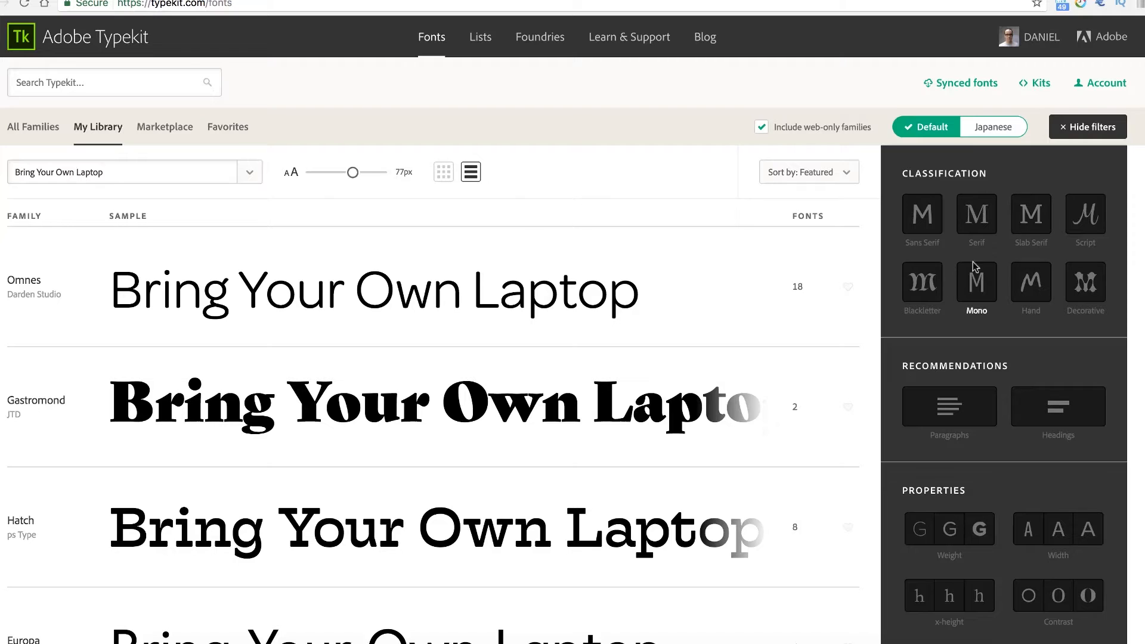
{"action": "left_click", "coordinate": [976, 214]}
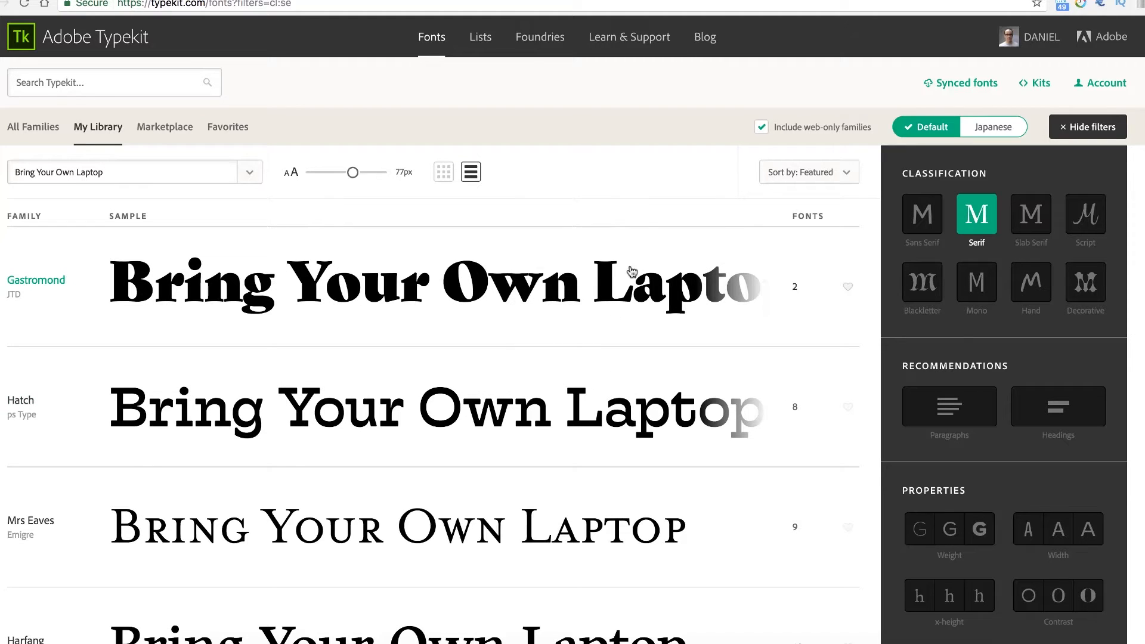
{"action": "mouse_move", "coordinate": [1039, 197]}
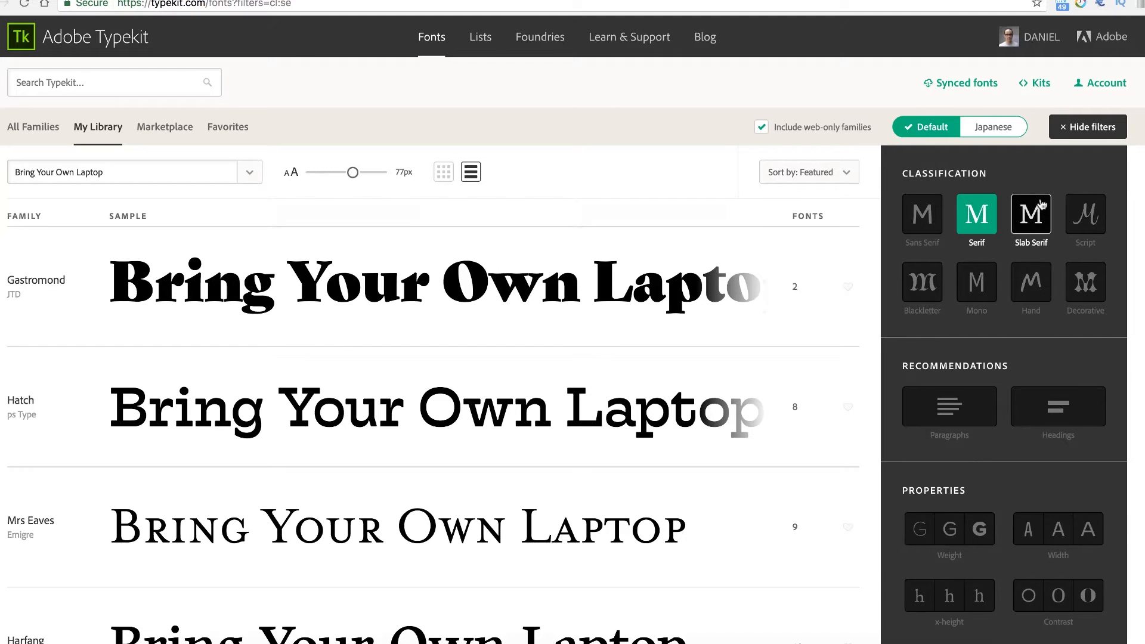
{"action": "left_click", "coordinate": [1030, 284]}
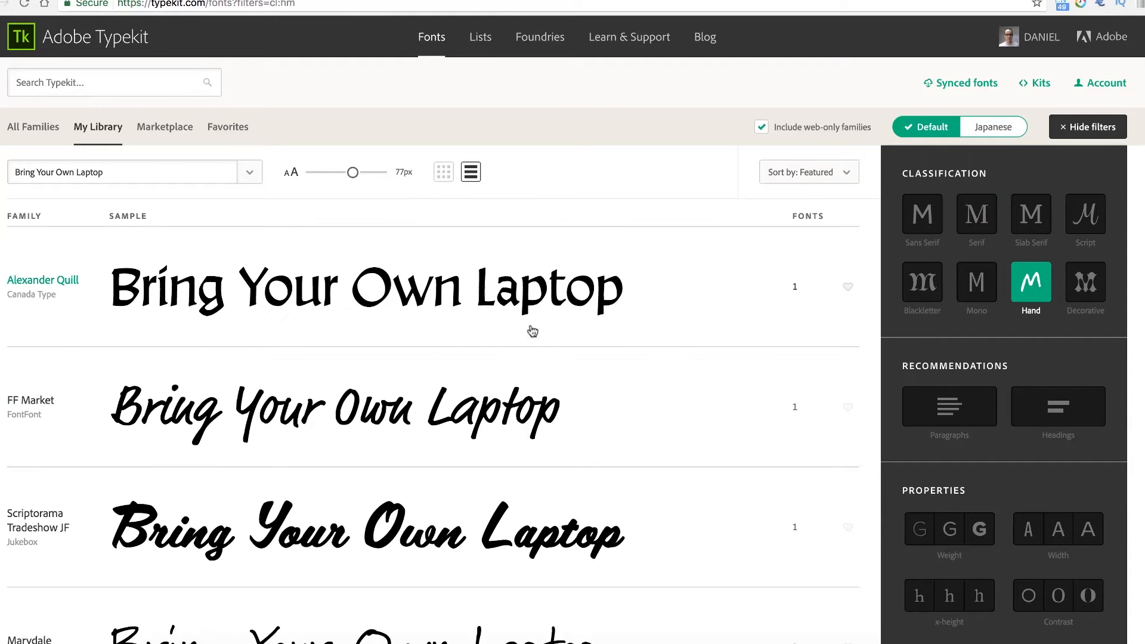
Filter the font families by narrow width and browse the condensed results.
{"action": "scroll", "scroll_direction": "down", "scroll_amount": 3}
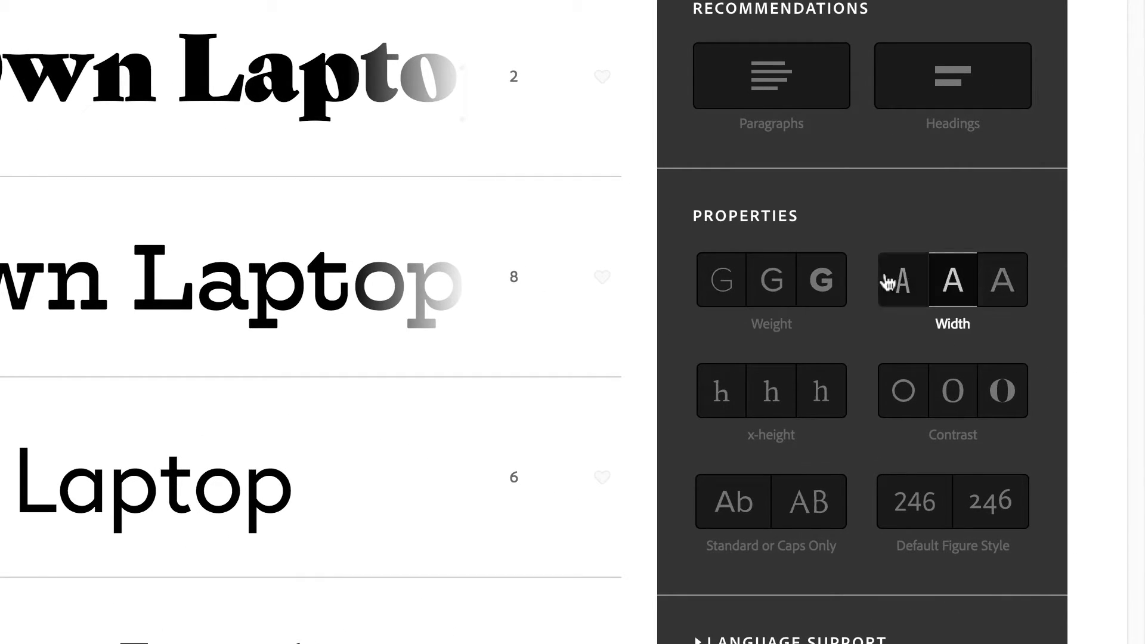
{"action": "left_click", "coordinate": [899, 279]}
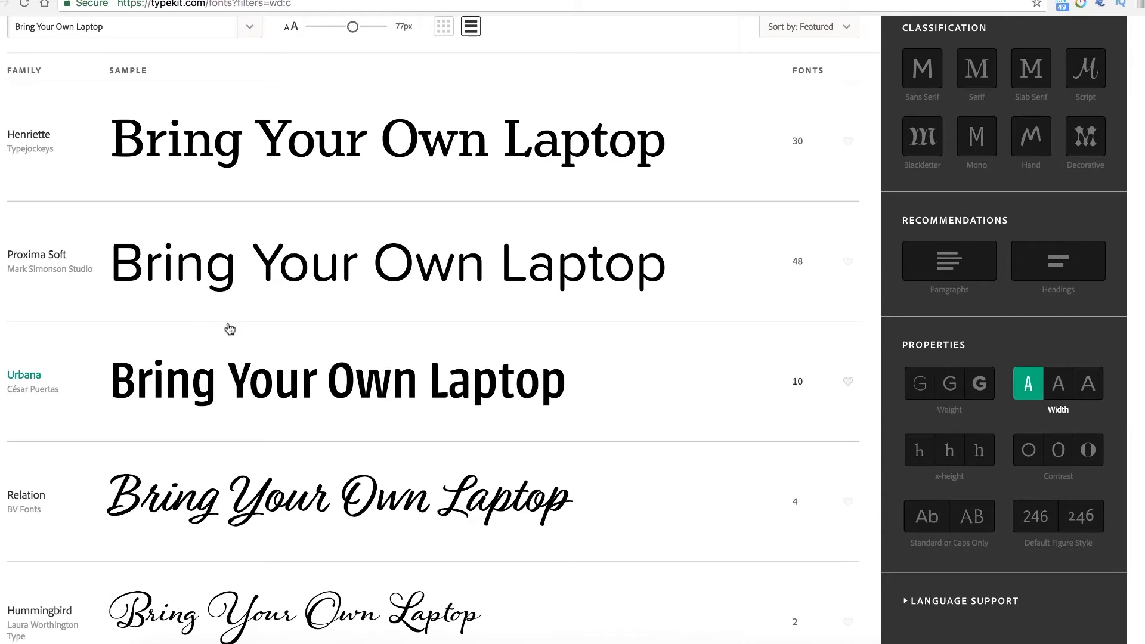
{"action": "scroll", "scroll_direction": "up", "scroll_amount": 3}
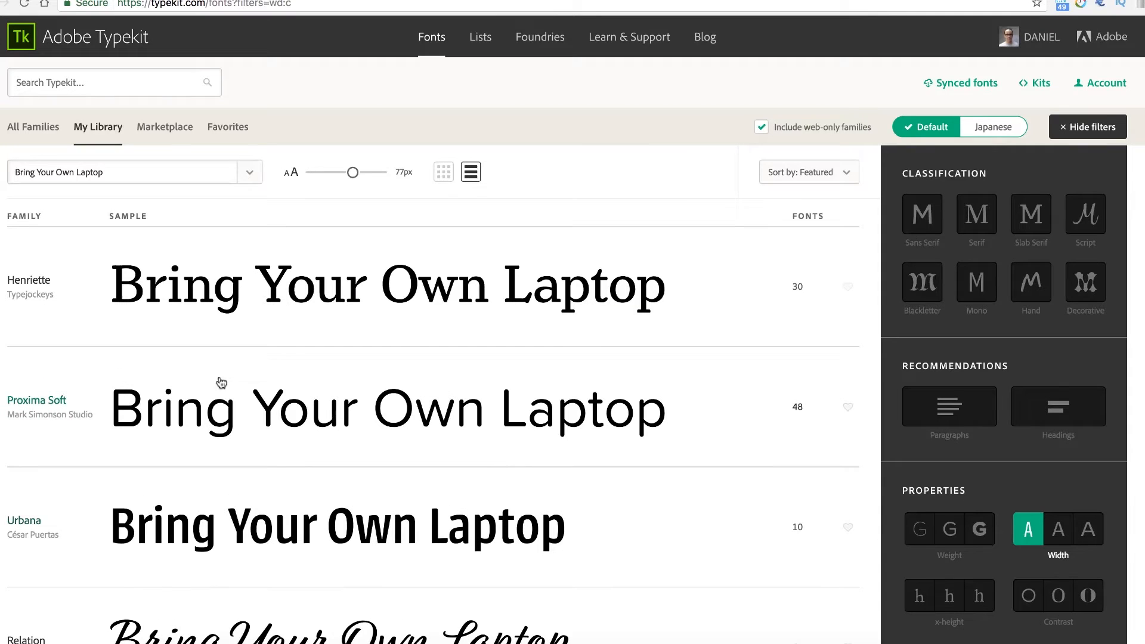
{"action": "scroll", "scroll_direction": "down", "scroll_amount": 3}
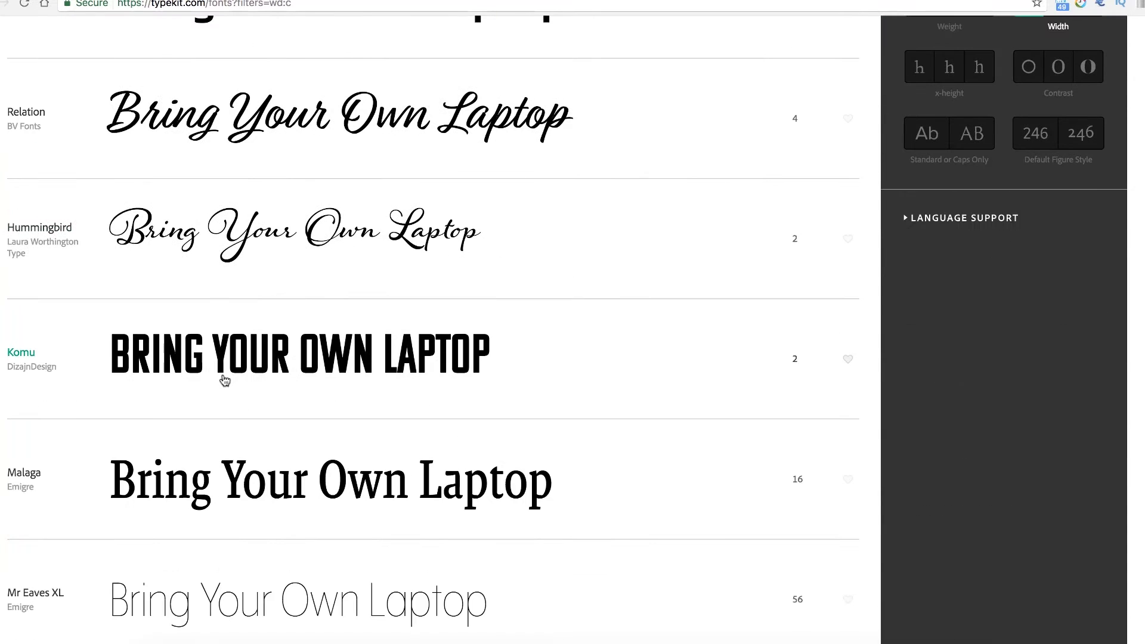
{"action": "mouse_move", "coordinate": [99, 358]}
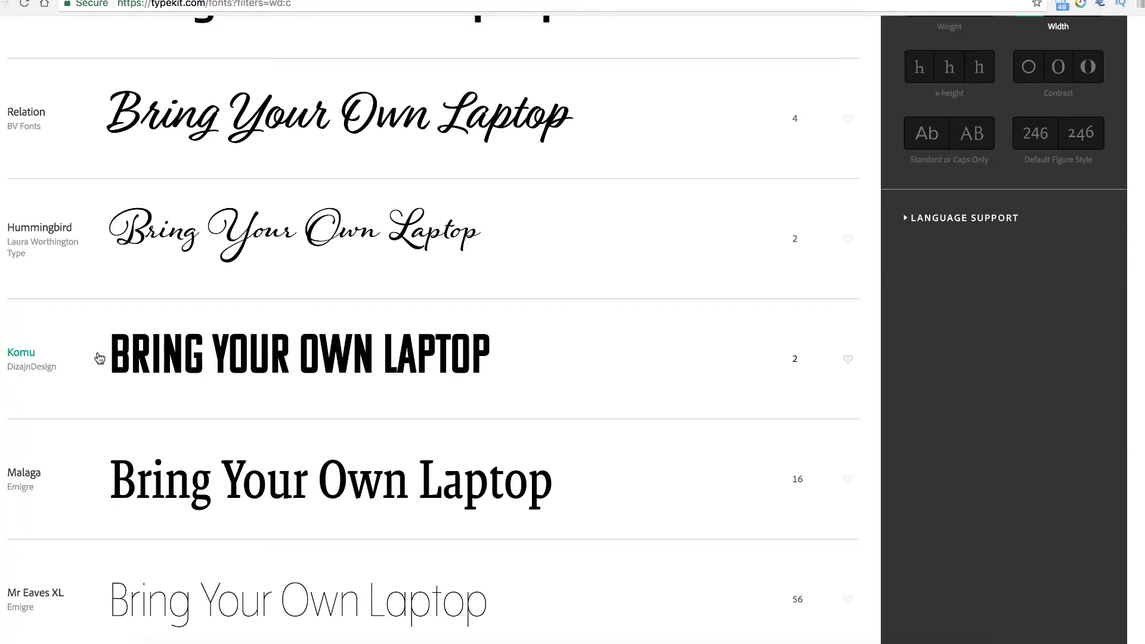
{"action": "mouse_move", "coordinate": [99, 377]}
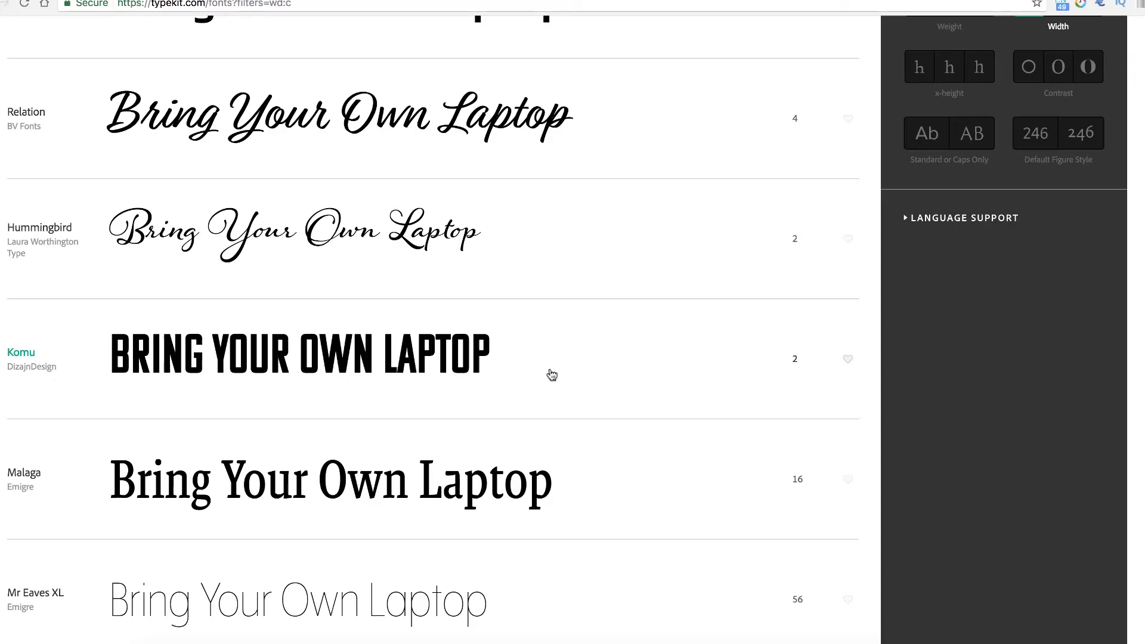
{"action": "mouse_move", "coordinate": [524, 301]}
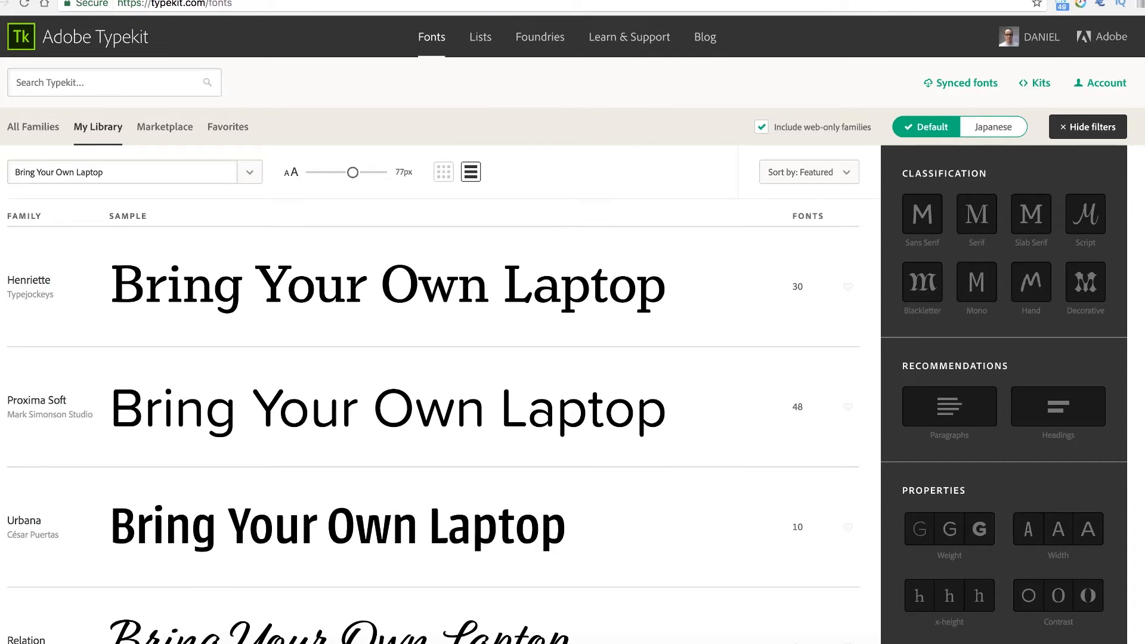
Search Typekit for 'roboto' and bring up the Roboto family page with its synced fonts.
{"action": "type", "text": "robot"}
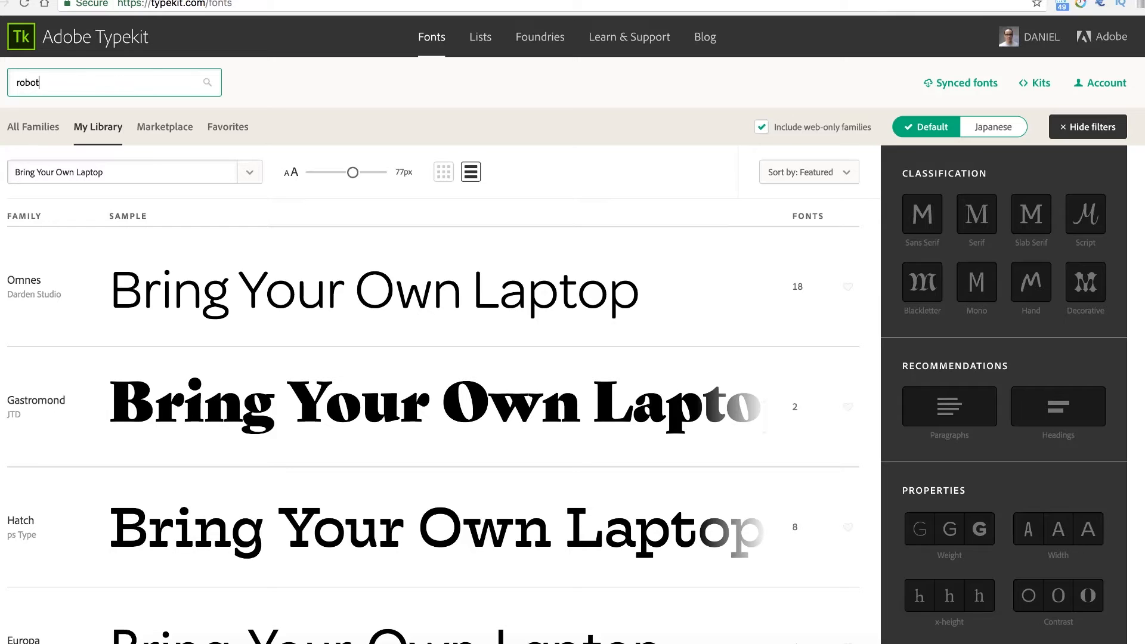
{"action": "type", "text": "o"}
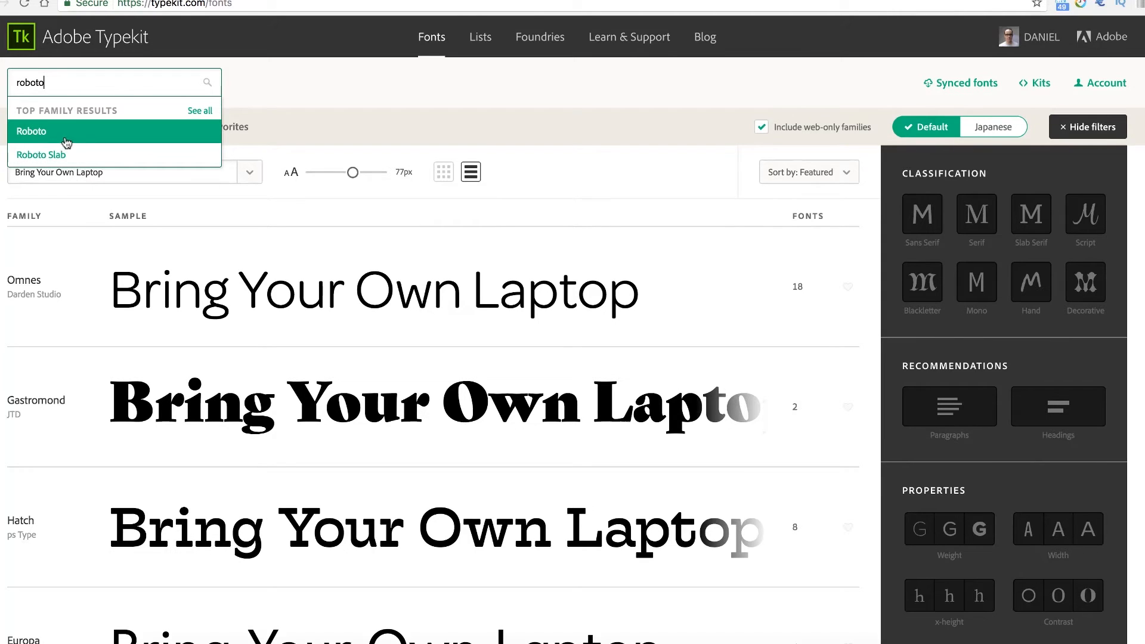
{"action": "mouse_move", "coordinate": [41, 154]}
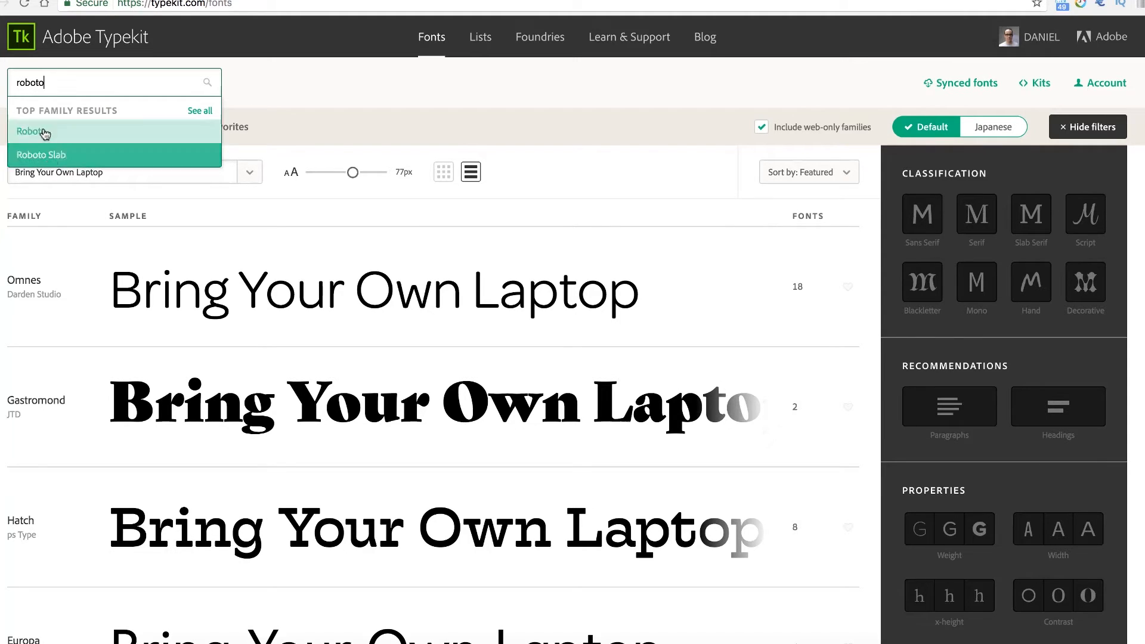
{"action": "left_click", "coordinate": [32, 131]}
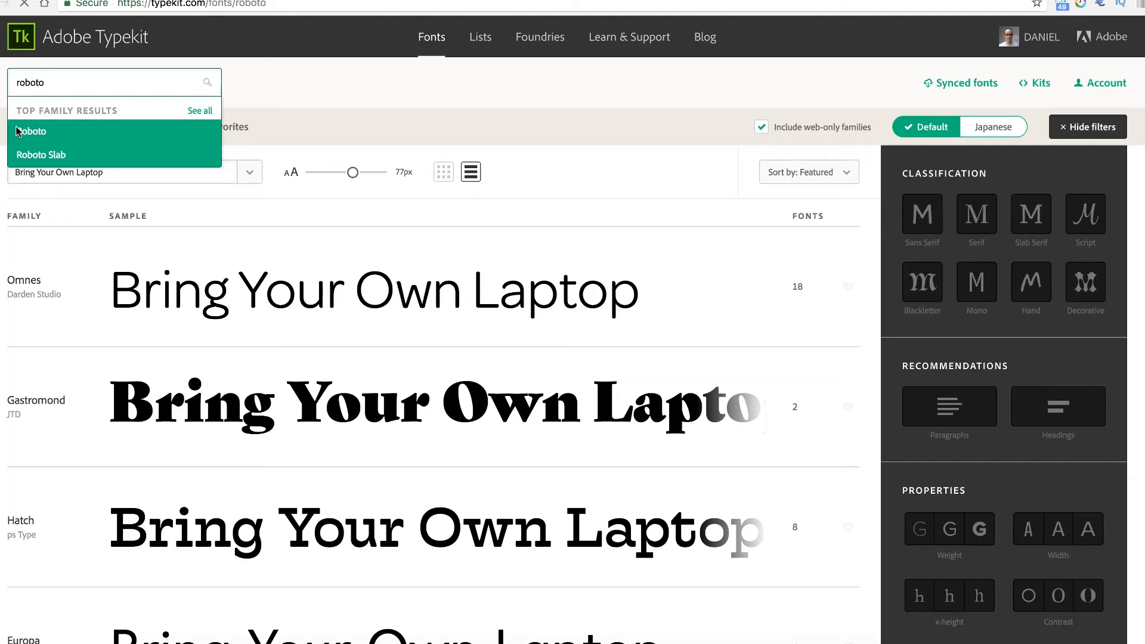
{"action": "left_click", "coordinate": [31, 131]}
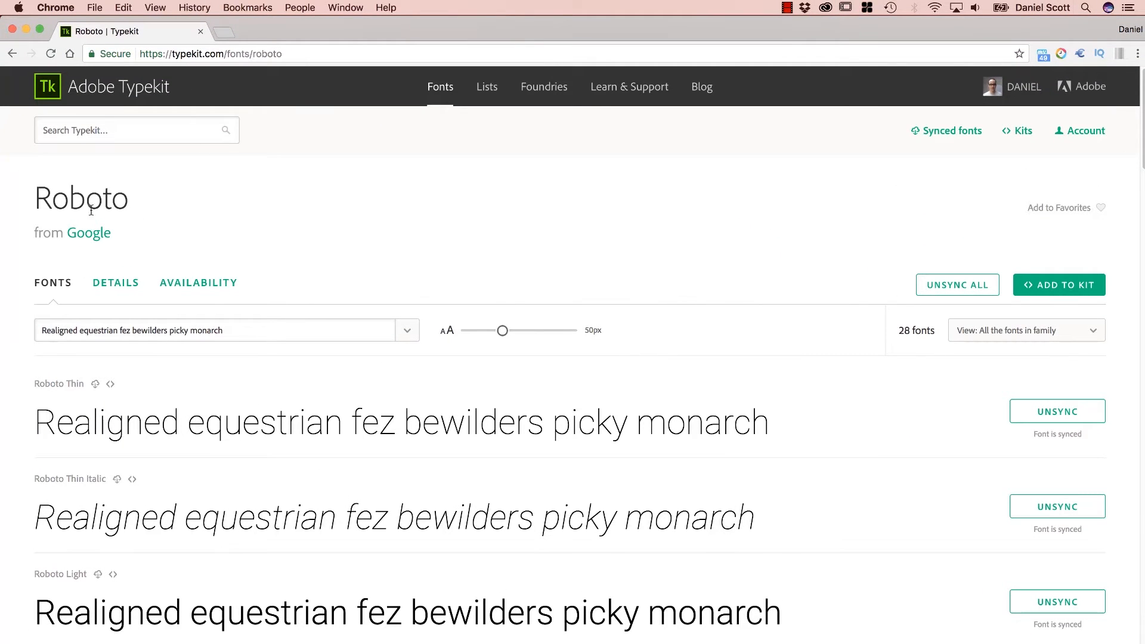
{"action": "mouse_move", "coordinate": [705, 263]}
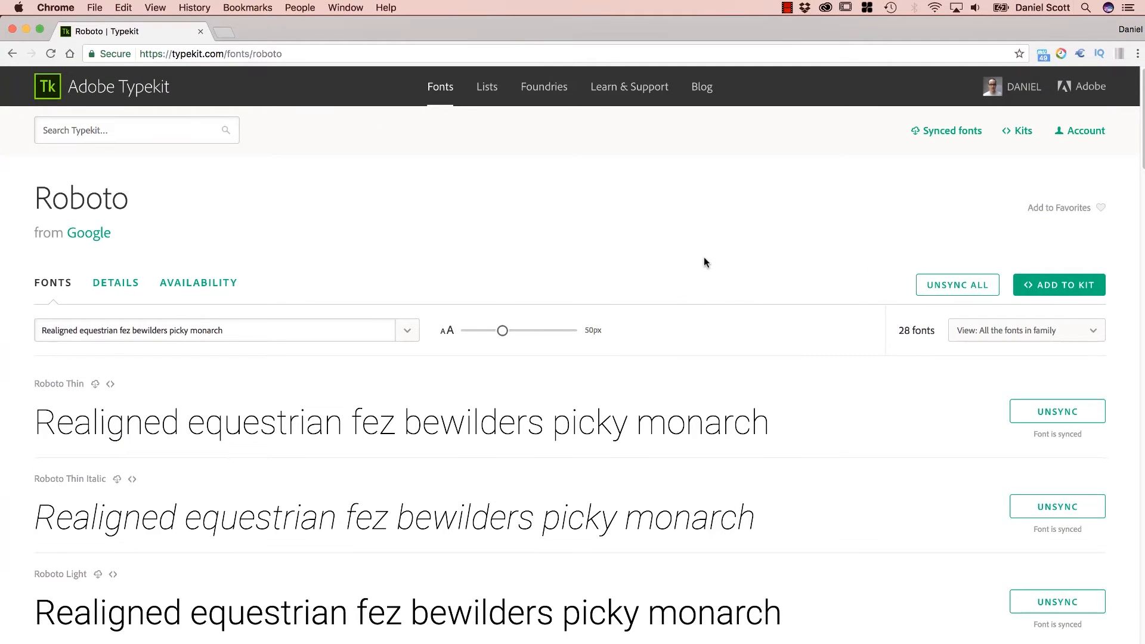
{"action": "mouse_move", "coordinate": [719, 279]}
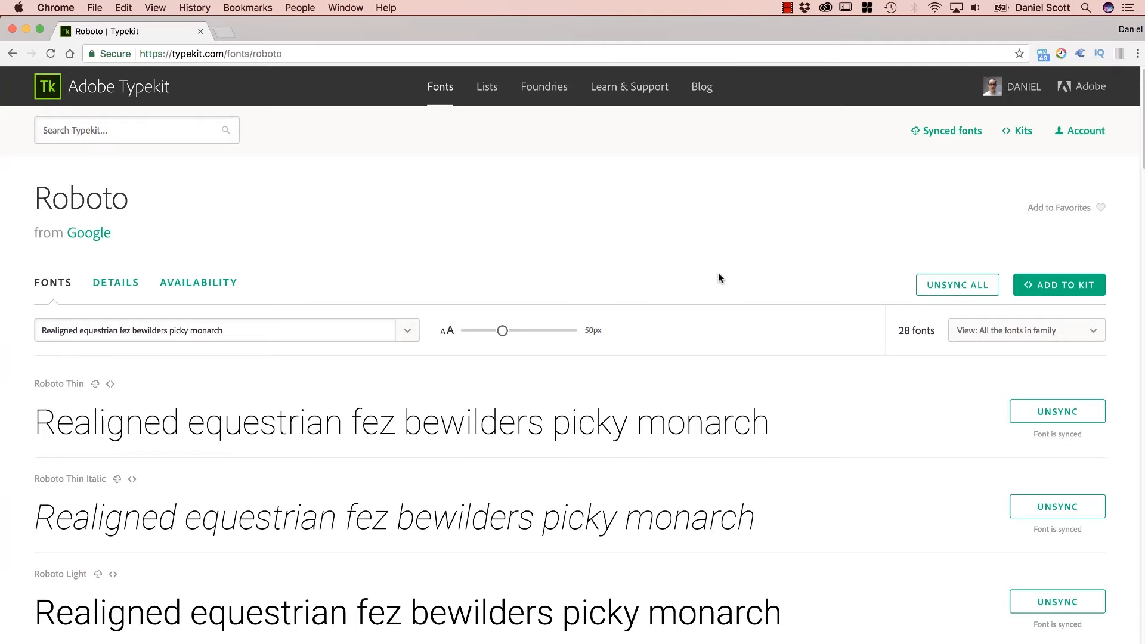
{"action": "mouse_move", "coordinate": [726, 276]}
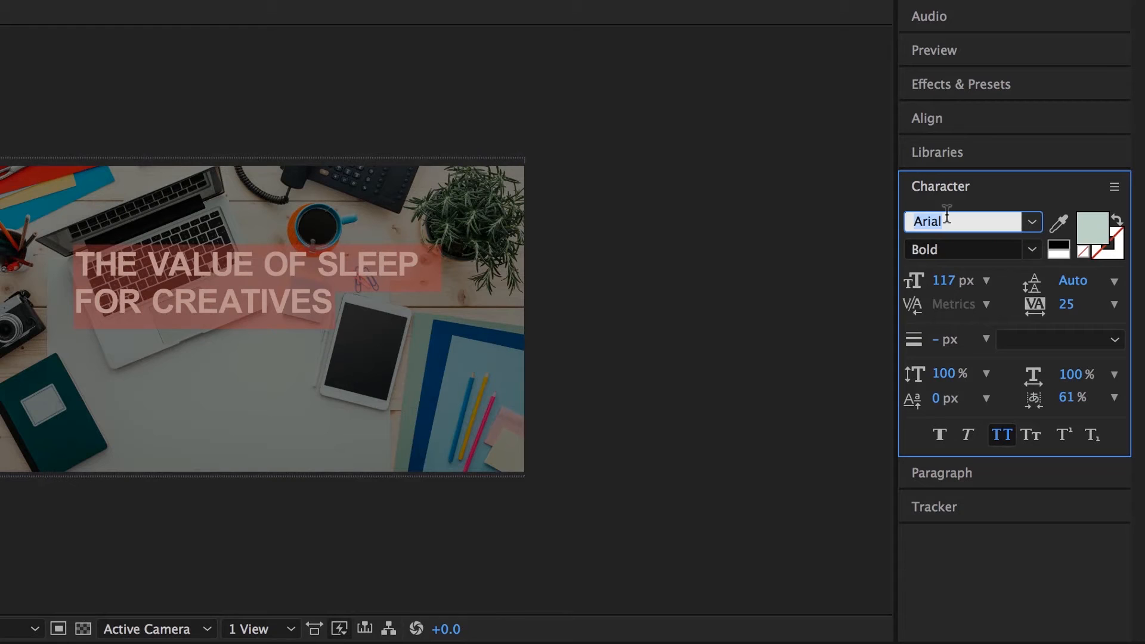
Set the title font to Roboto and review its available weights.
{"action": "type", "text": "Roboto Slab"}
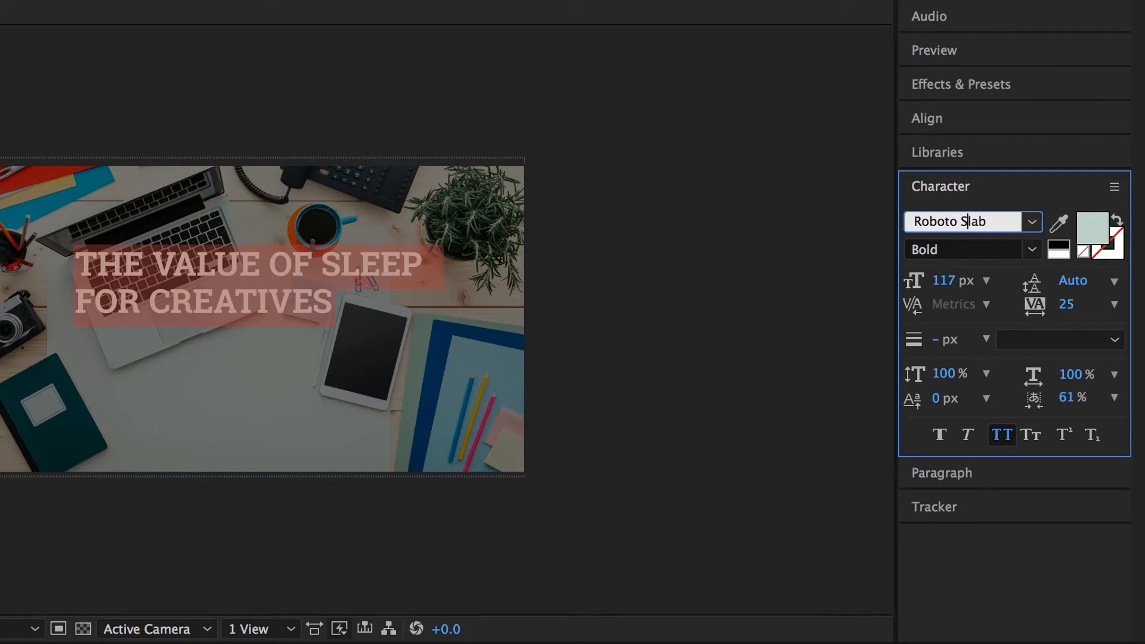
{"action": "left_click", "coordinate": [1031, 249]}
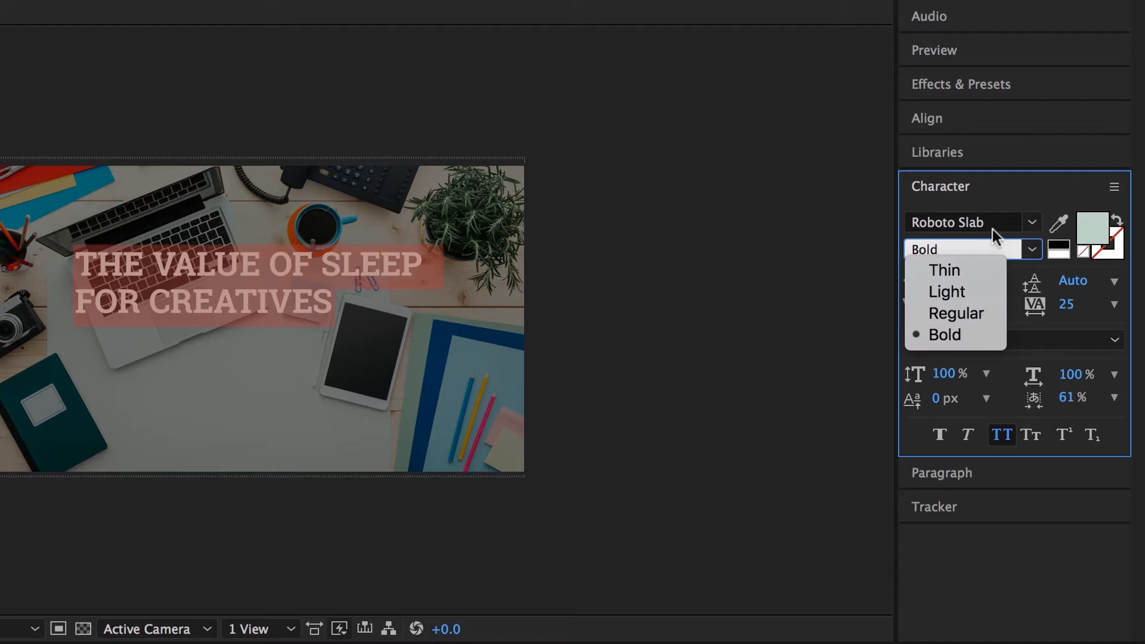
{"action": "mouse_move", "coordinate": [252, 284]}
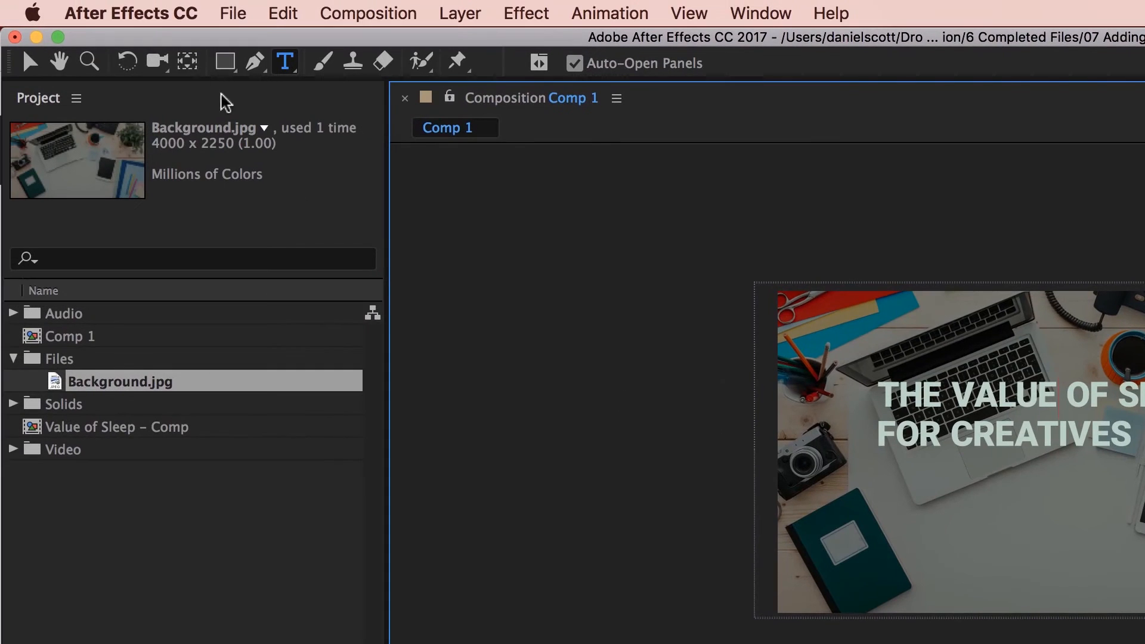
Select the title text layer to restyle its FOR CREATIVES line.
{"action": "left_click", "coordinate": [31, 62]}
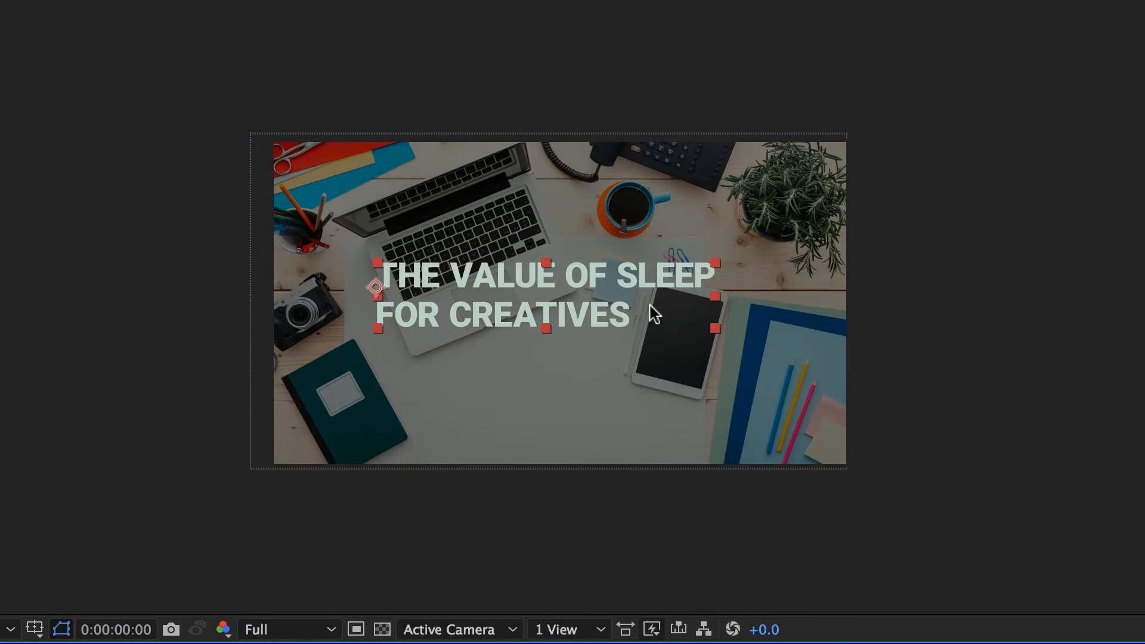
{"action": "mouse_move", "coordinate": [553, 298]}
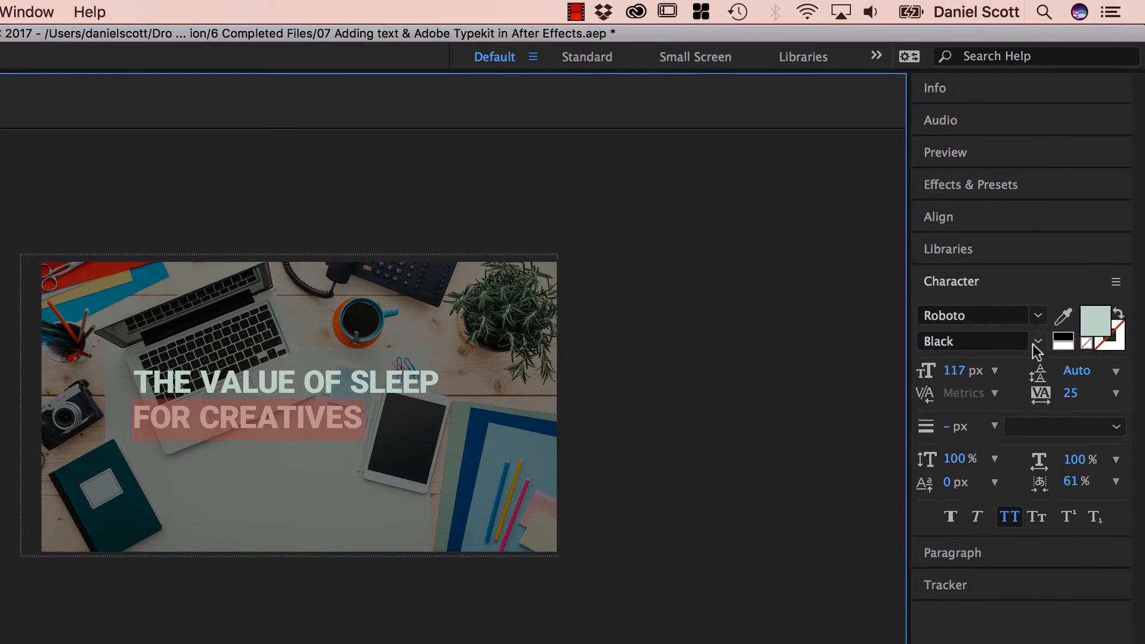
Set the FOR CREATIVES line in Roboto Light beneath the heavy first line.
{"action": "left_click", "coordinate": [1034, 341]}
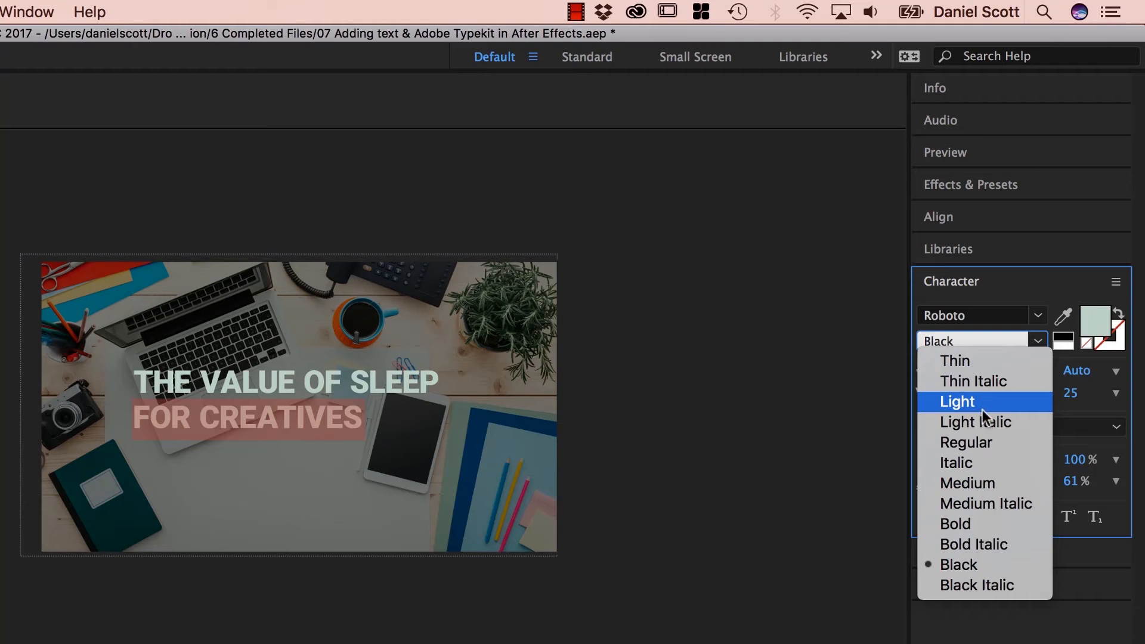
{"action": "left_click", "coordinate": [956, 401]}
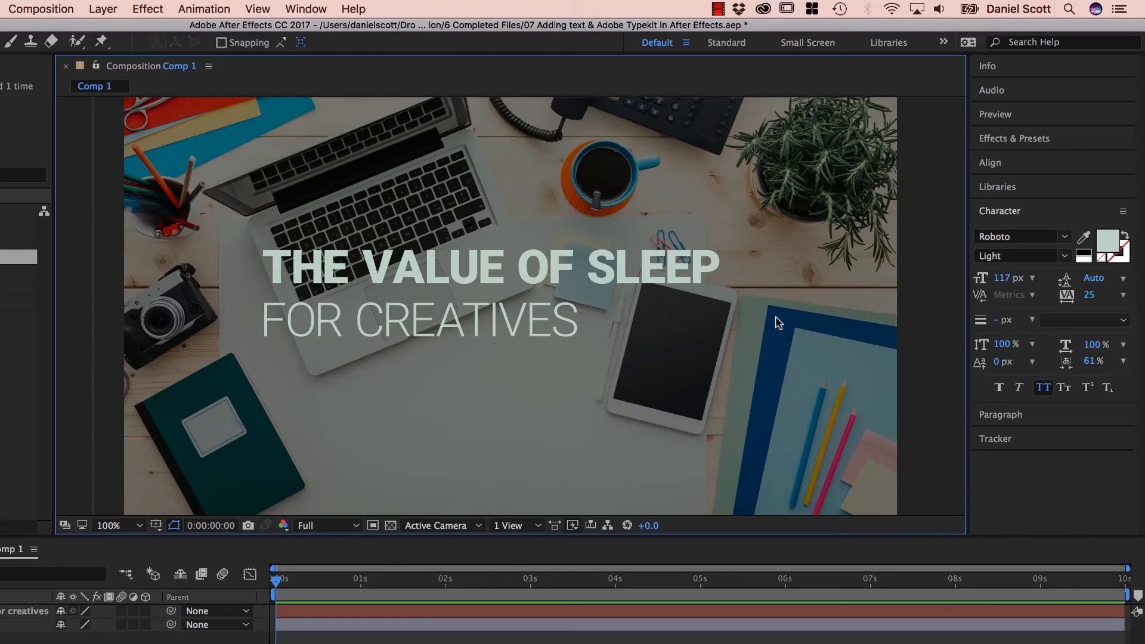
{"action": "mouse_move", "coordinate": [753, 323]}
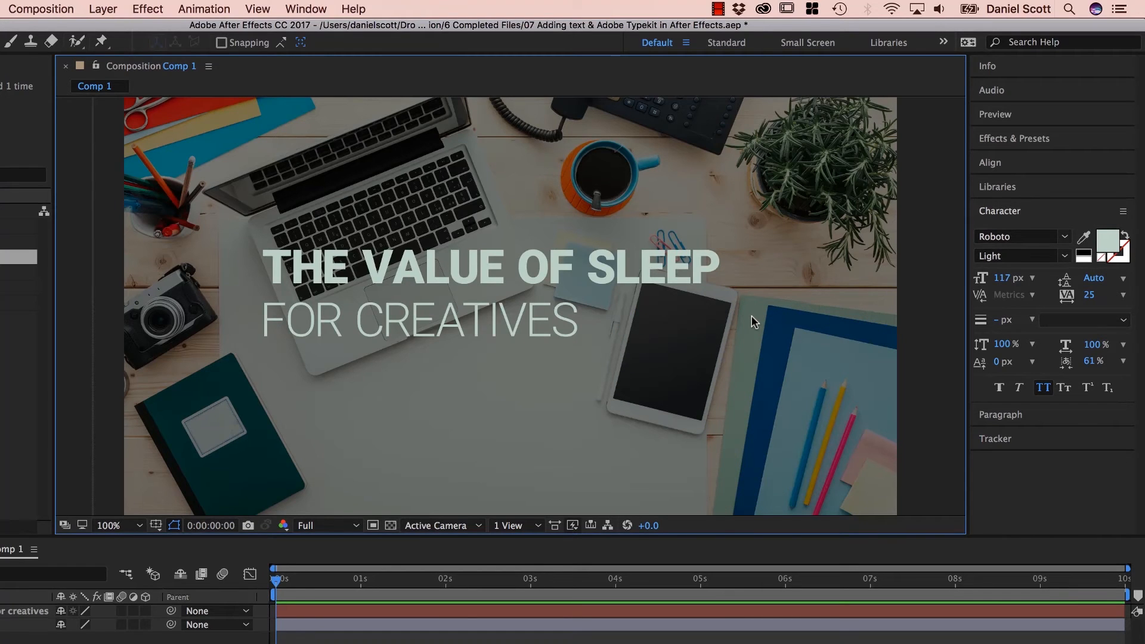